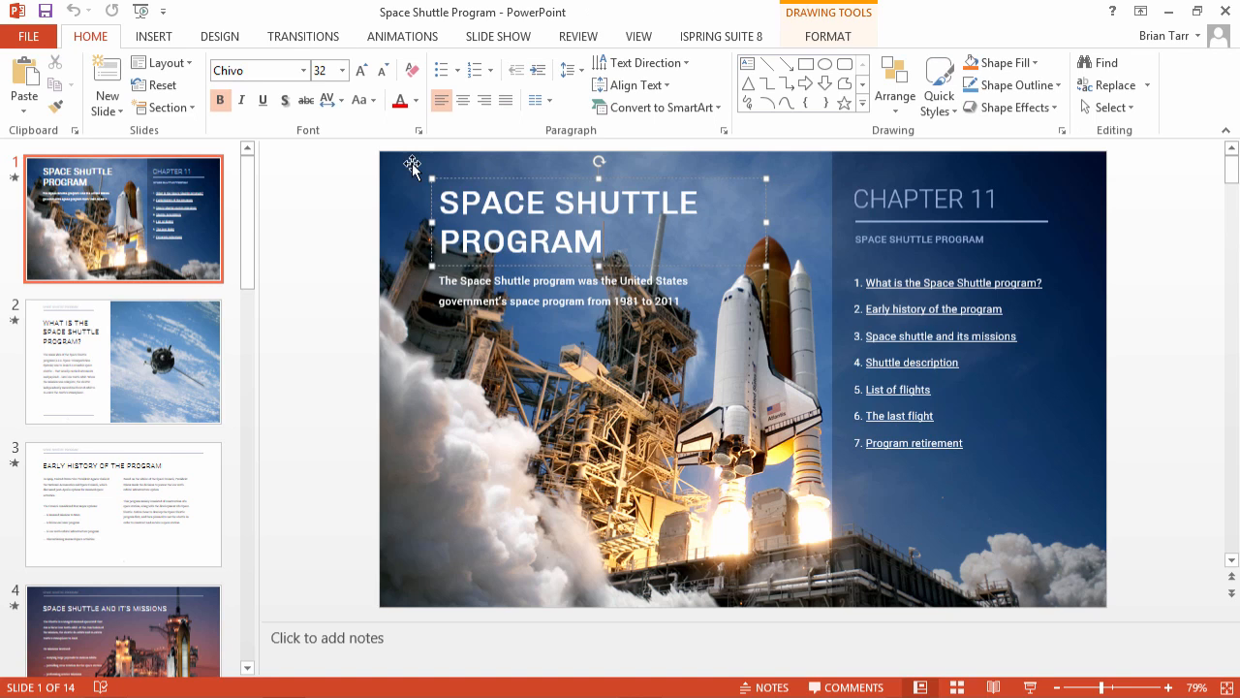
Confirm the slide title uses Chivo, then search Start for 'fonts' to open the Fonts folder.
left_click(251, 70)
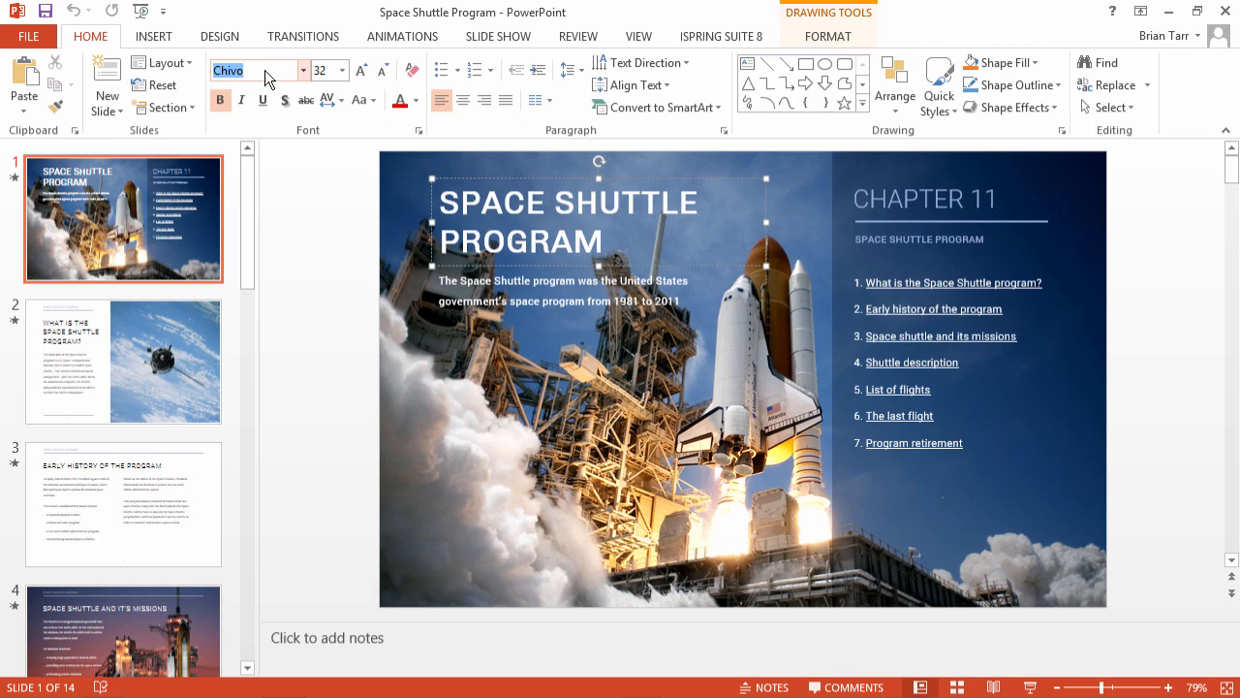
left_click(720, 36)
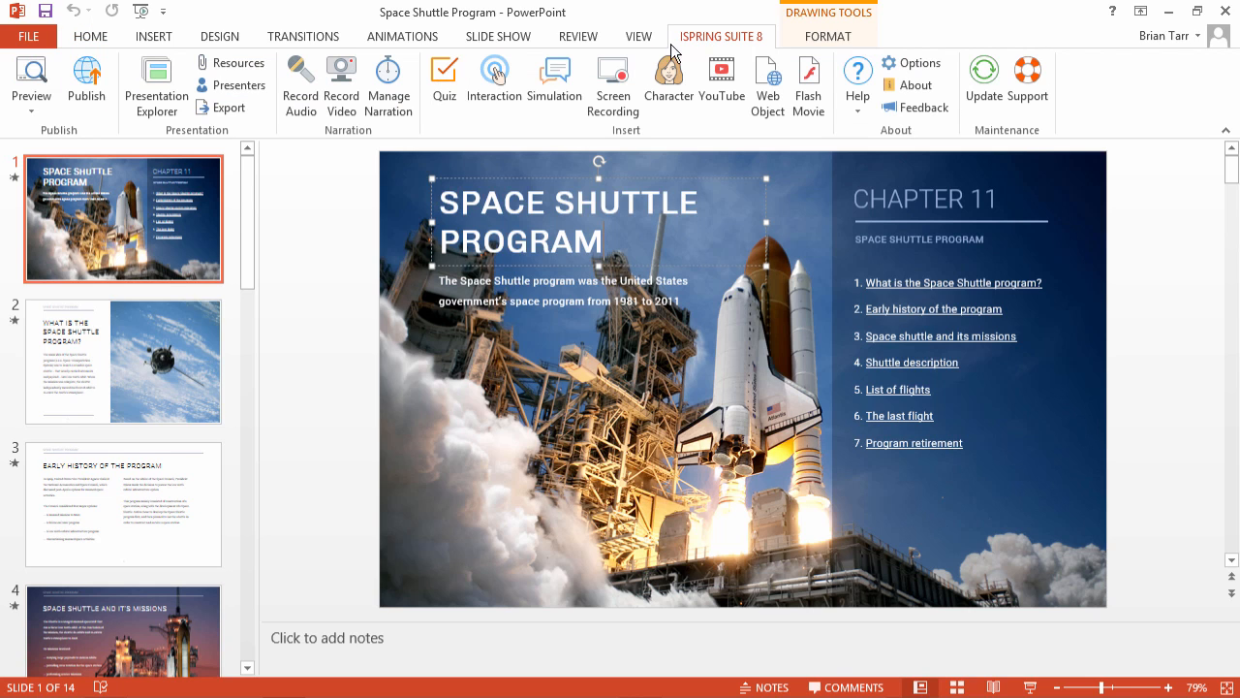
left_click(86, 82)
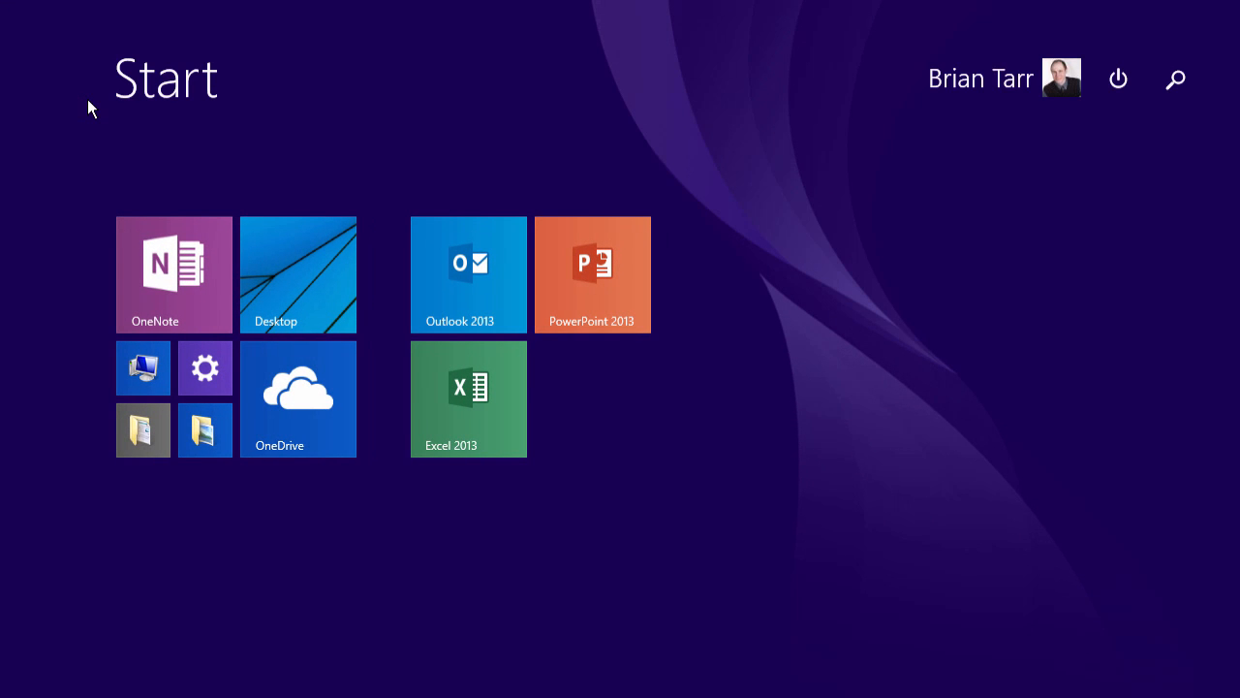
type("fonts")
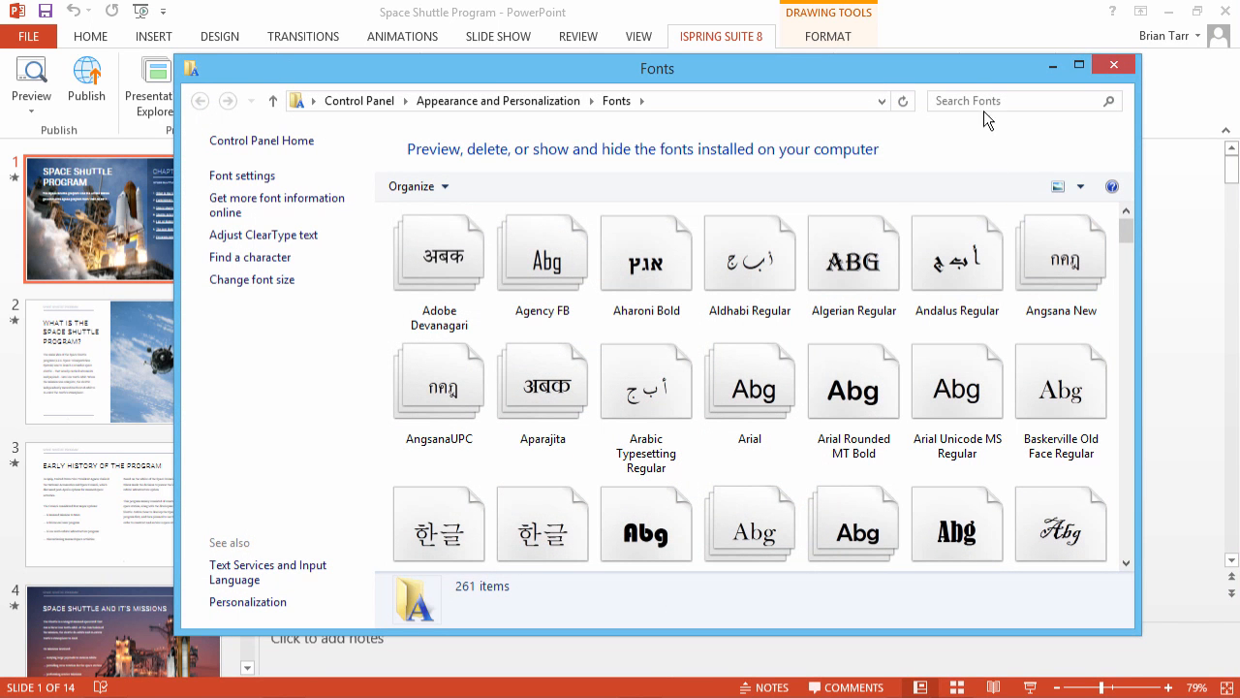
Filter the Fonts folder to 'chivo' and bring up actions for Chivo Regular.
type("chivo")
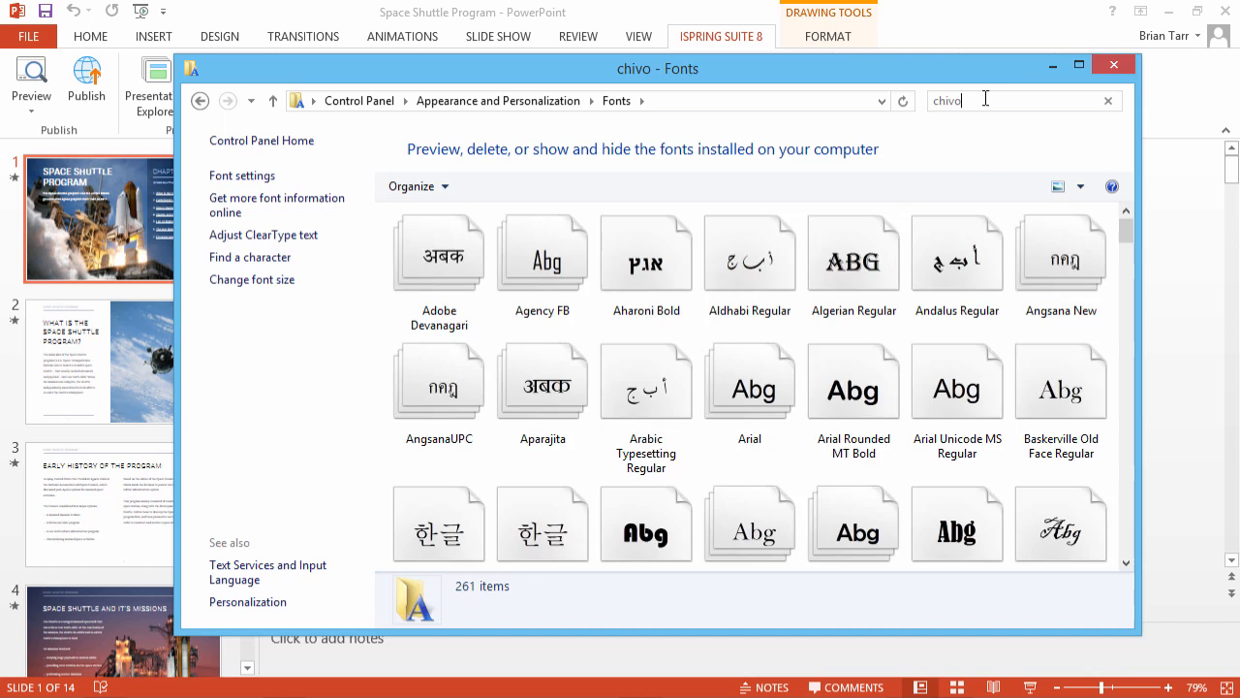
key("enter")
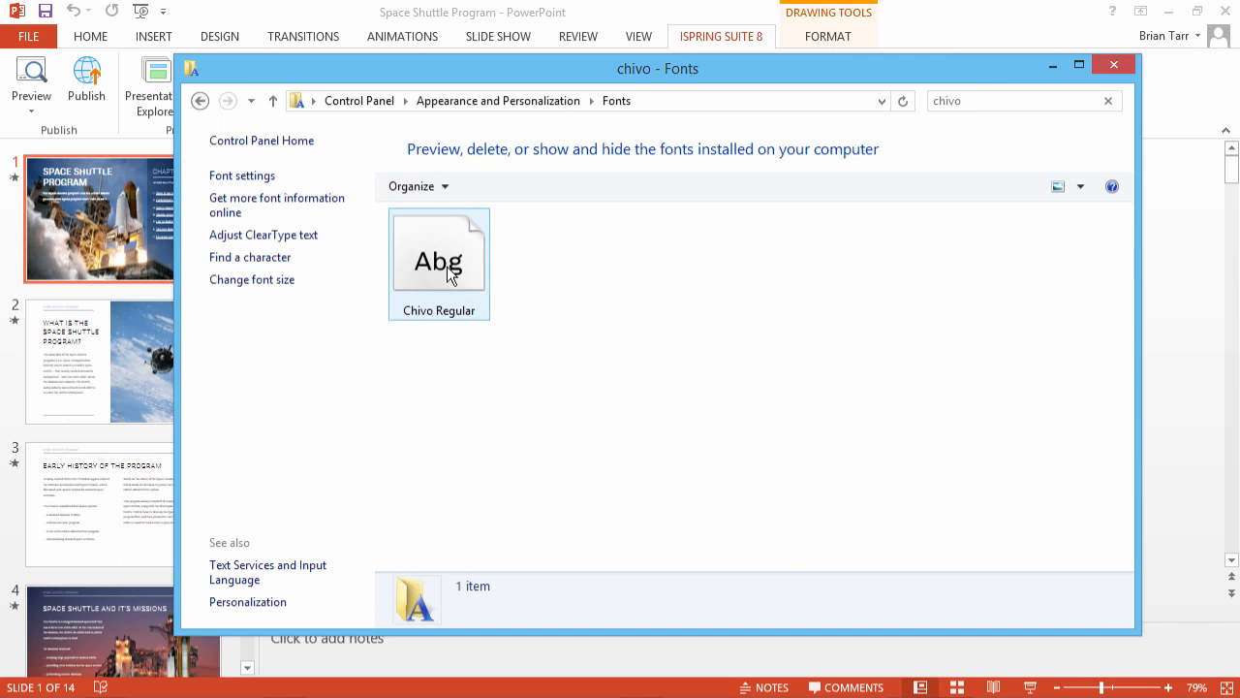
right_click(439, 262)
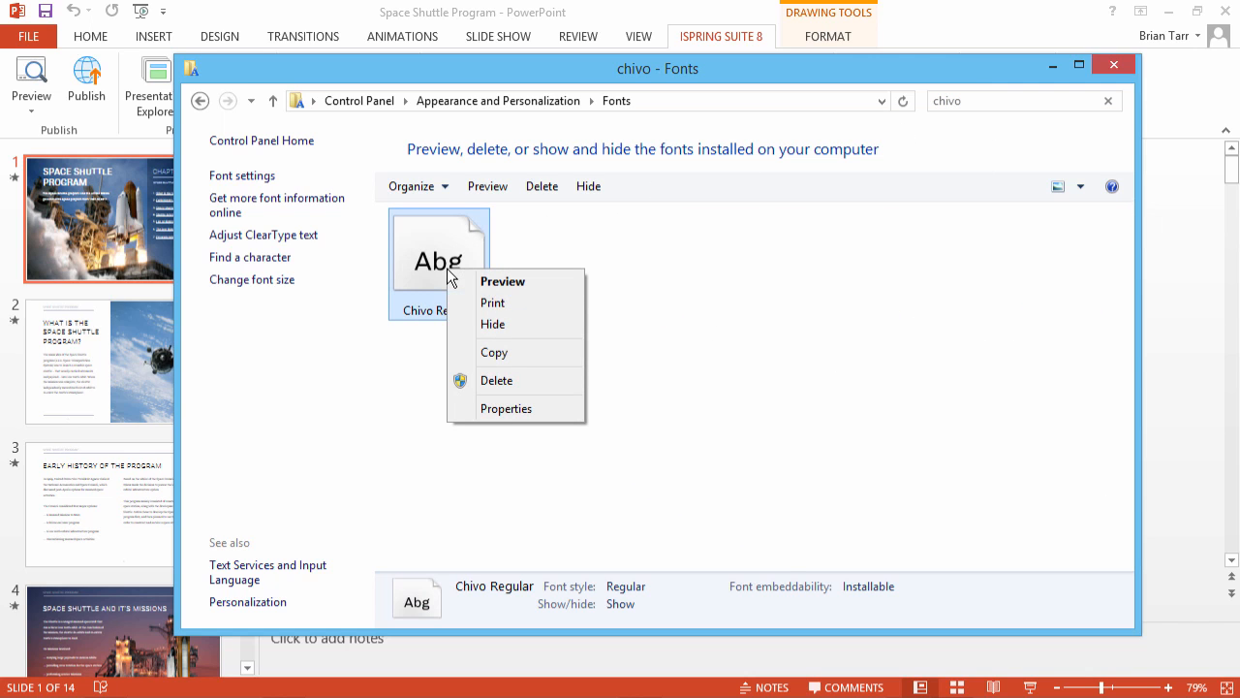
left_click(506, 408)
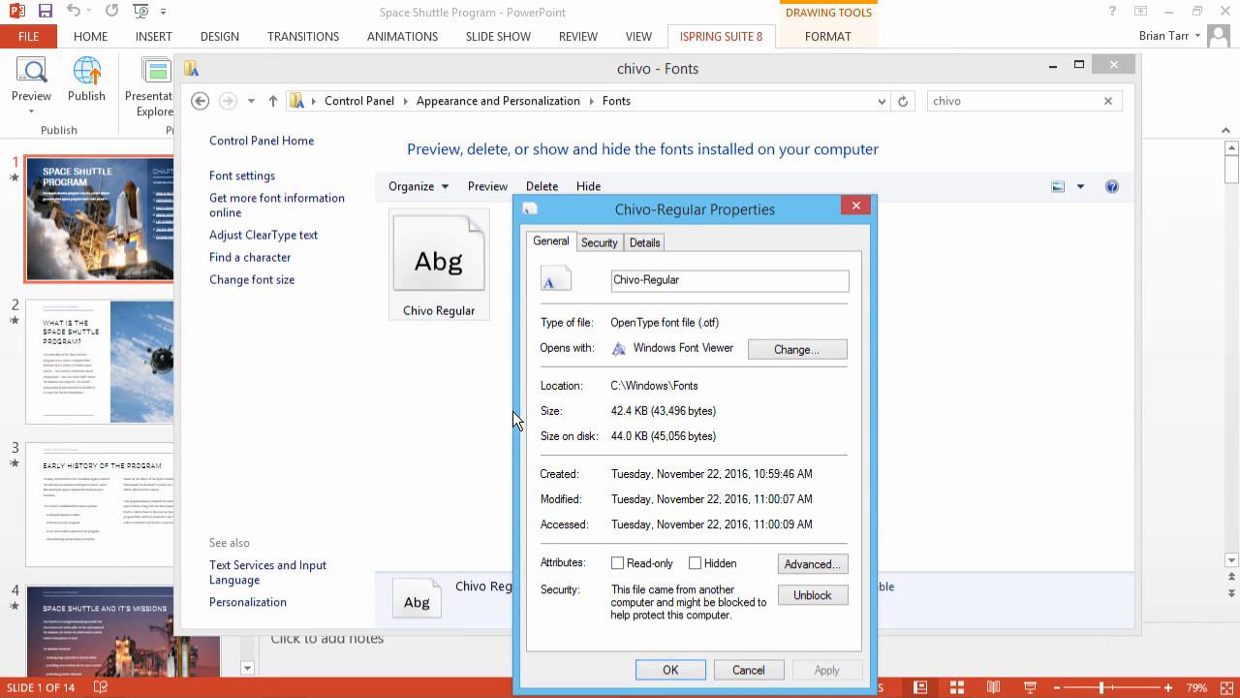
left_click(618, 563)
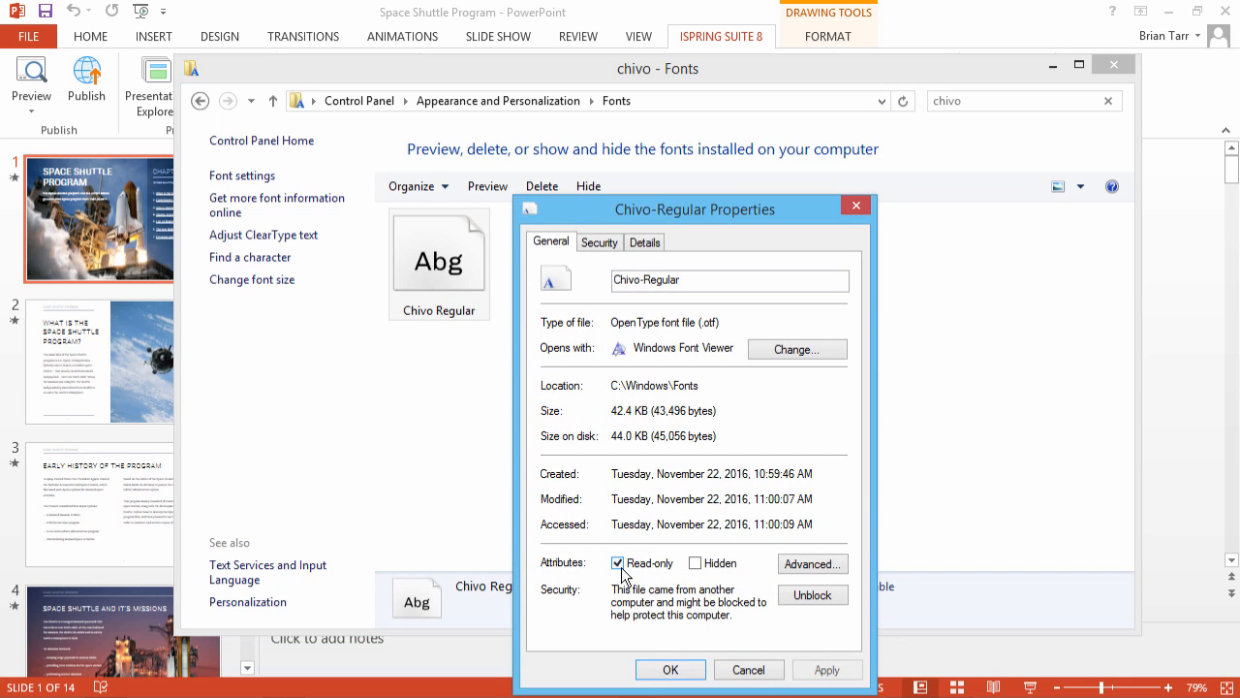
left_click(618, 562)
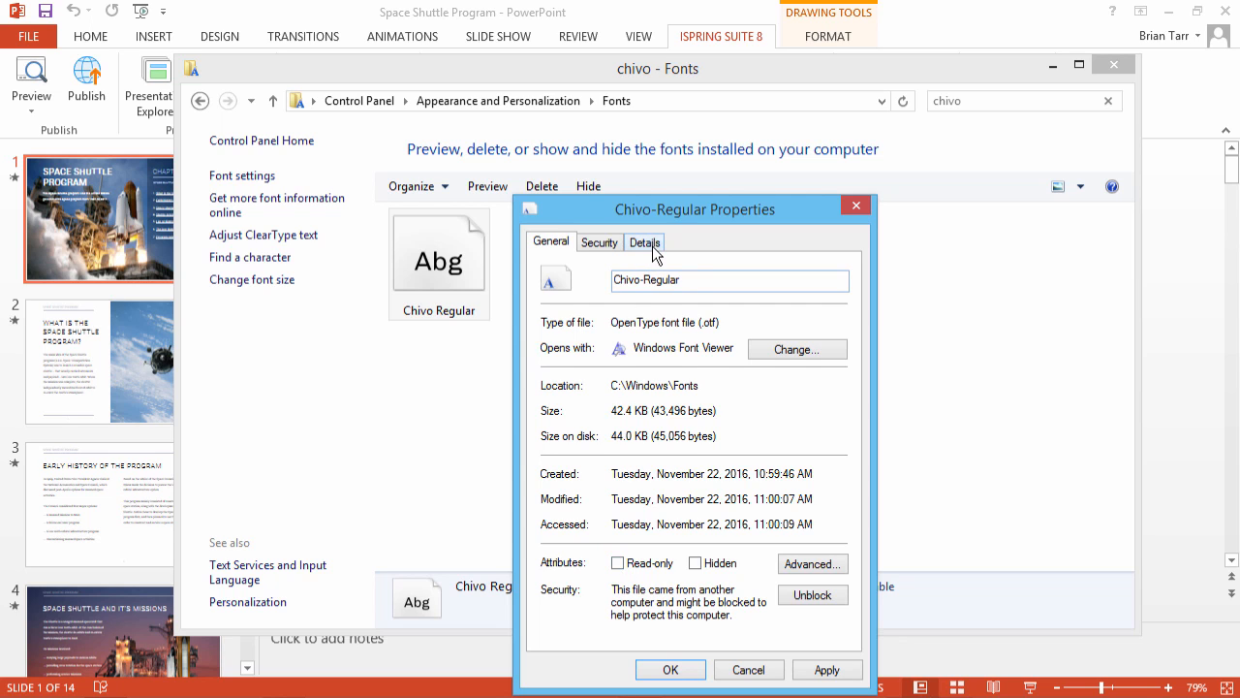
left_click(644, 243)
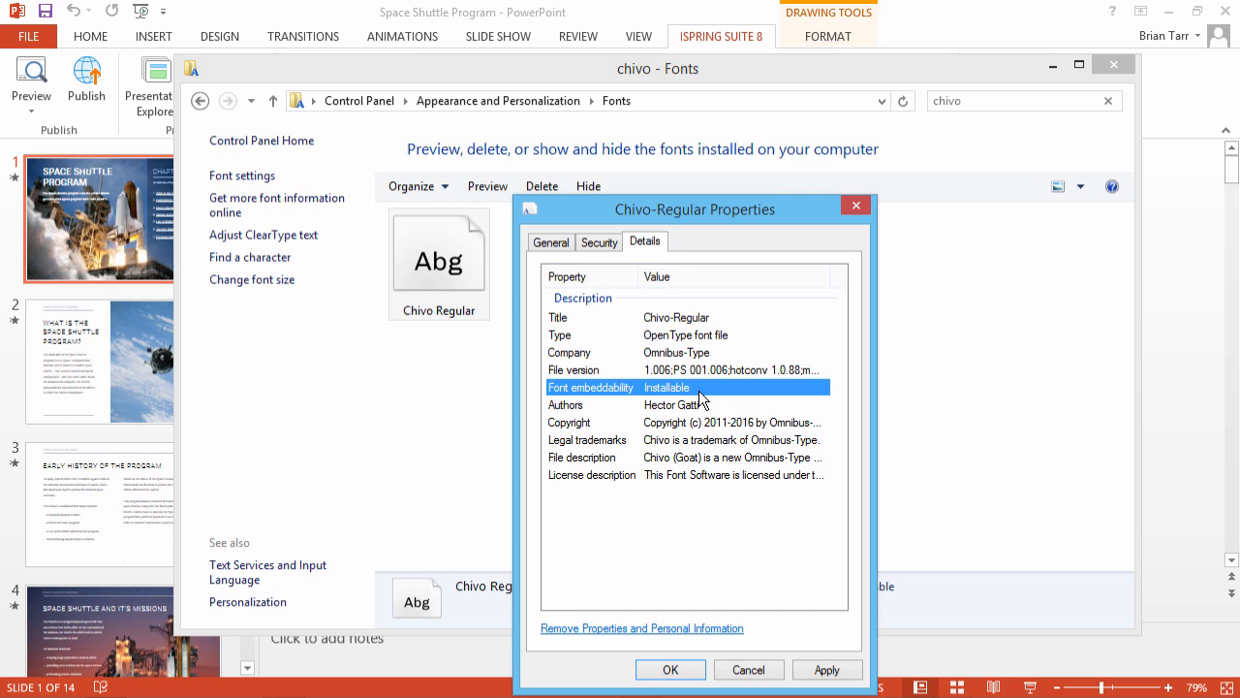
left_click(670, 669)
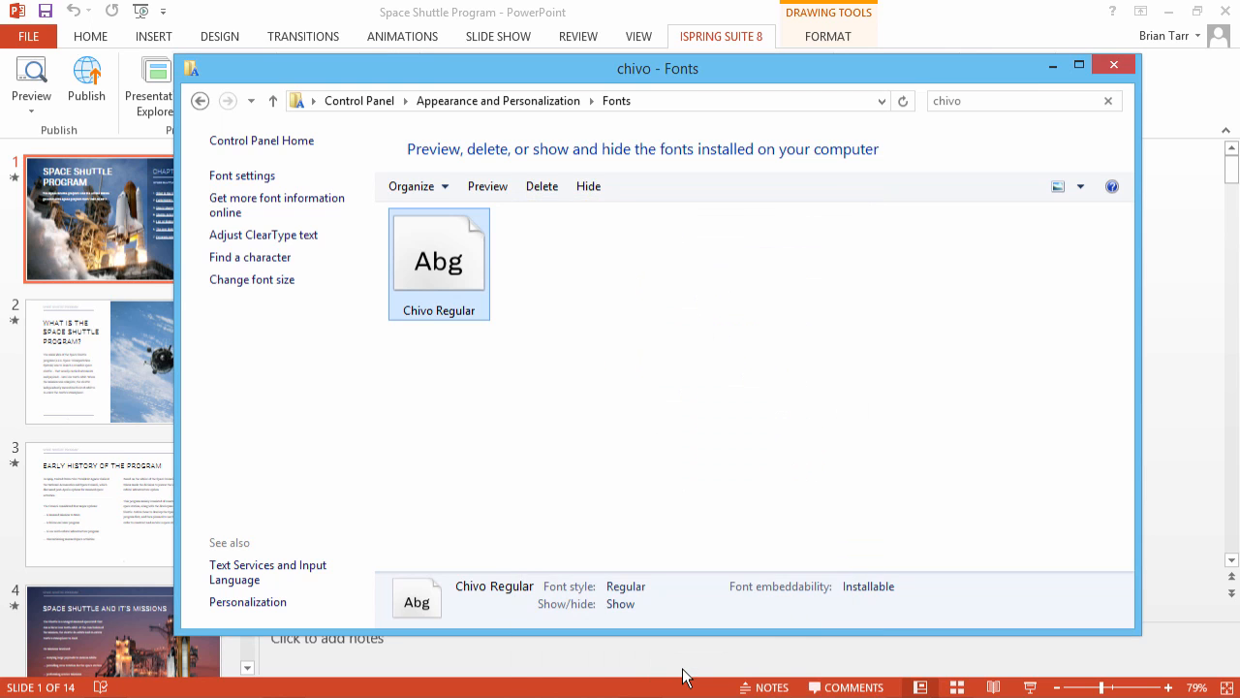
Return to the Space Shuttle Program presentation and open File > Options.
left_click(1113, 64)
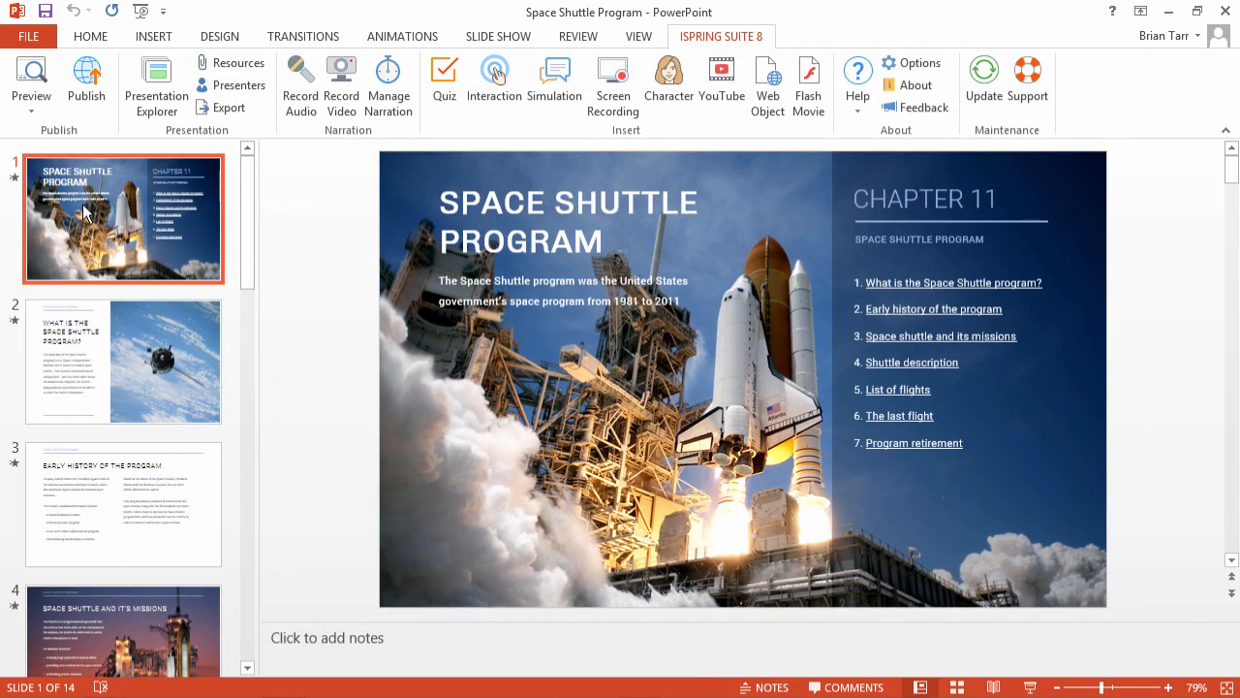
left_click(29, 36)
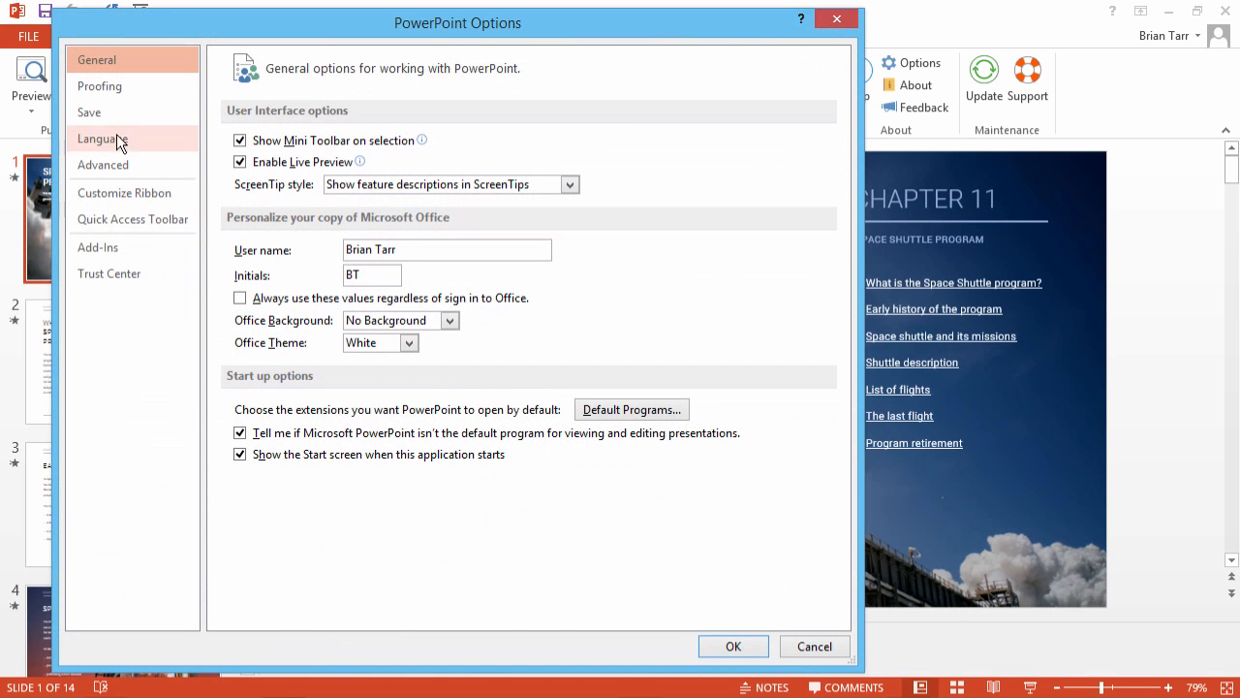
On the Save page, keep Embed fonts in the file on with Embed all characters, and confirm.
left_click(89, 112)
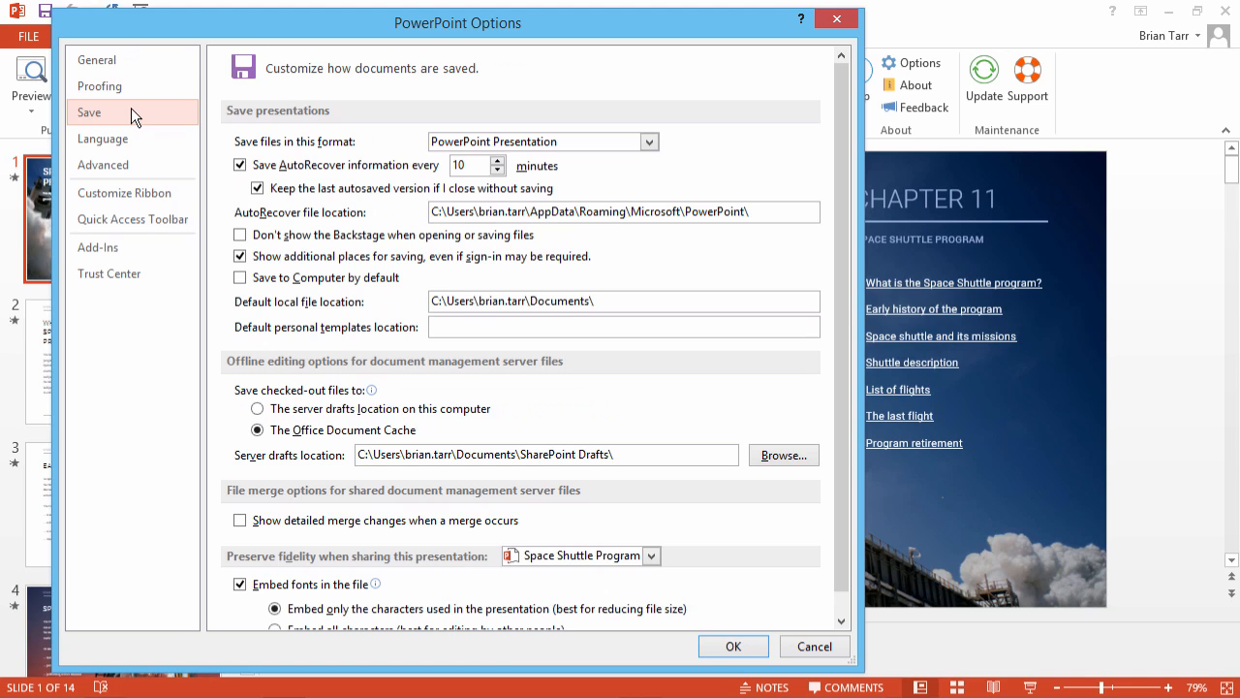
scroll("down", 3)
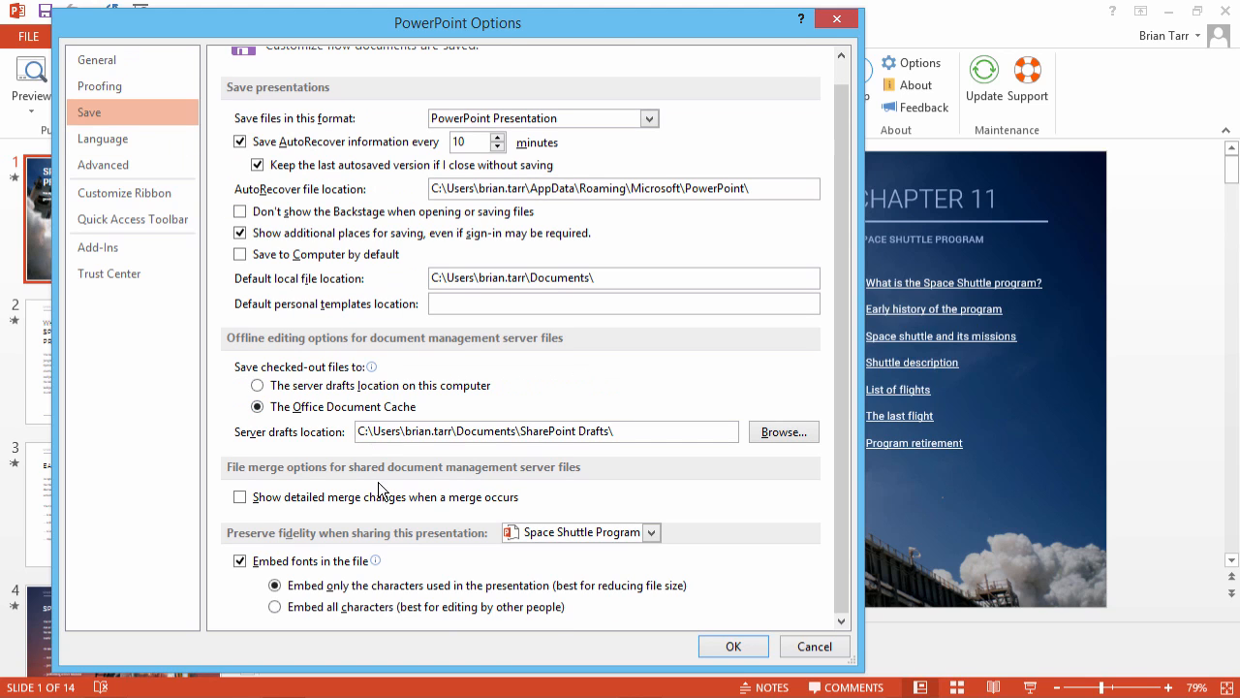
left_click(240, 560)
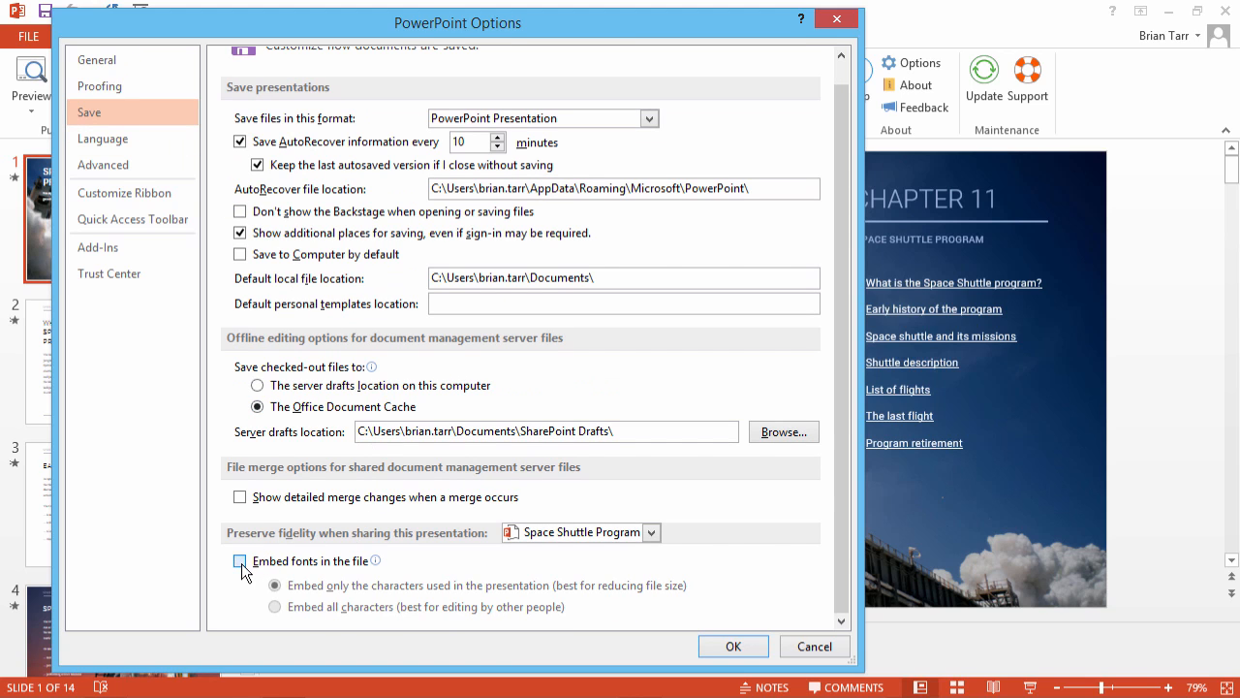
left_click(239, 560)
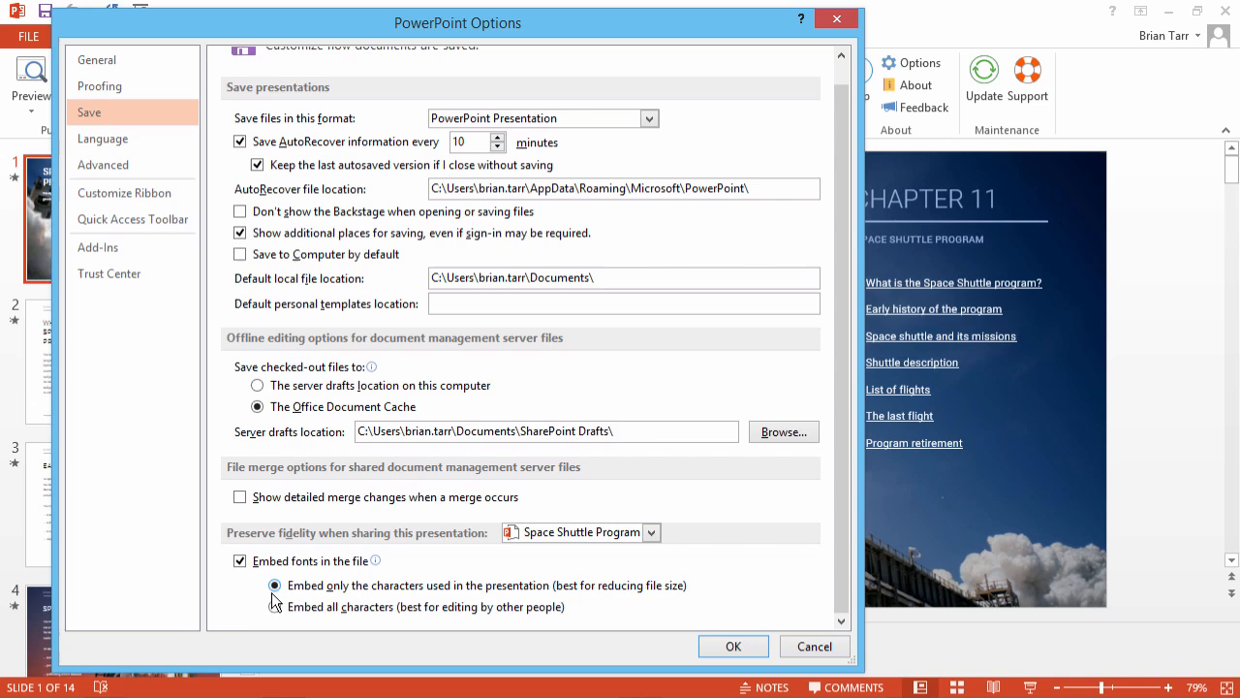
left_click(274, 606)
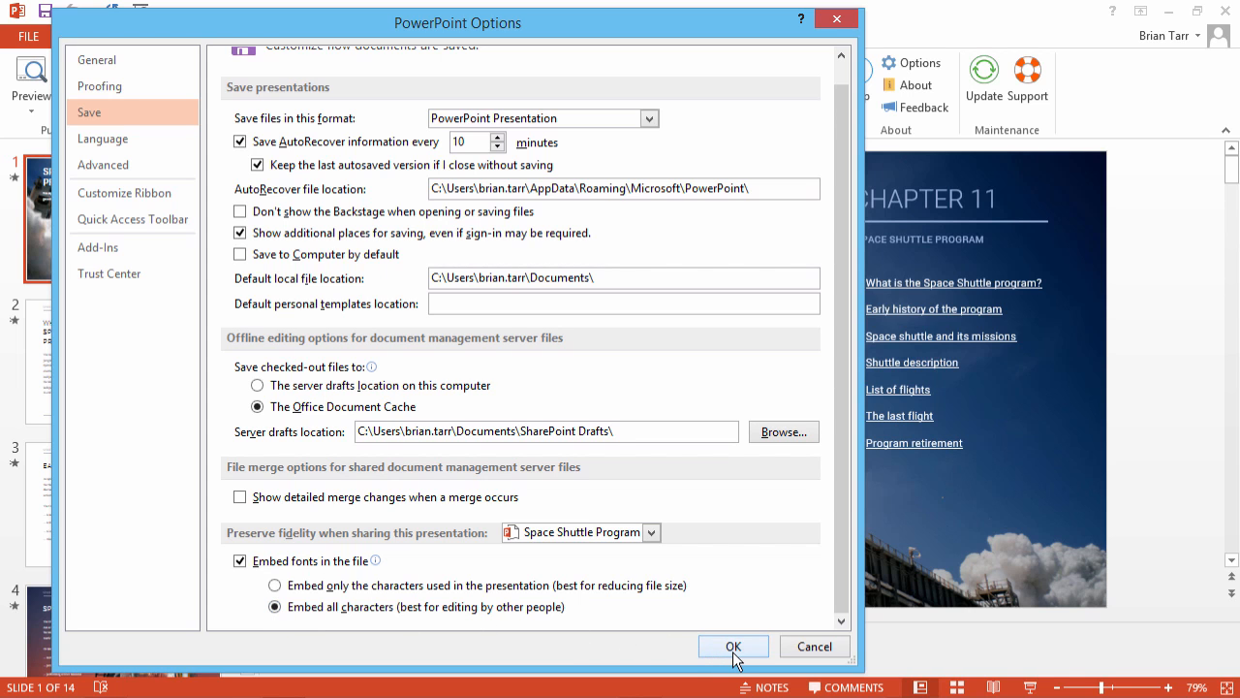
left_click(732, 646)
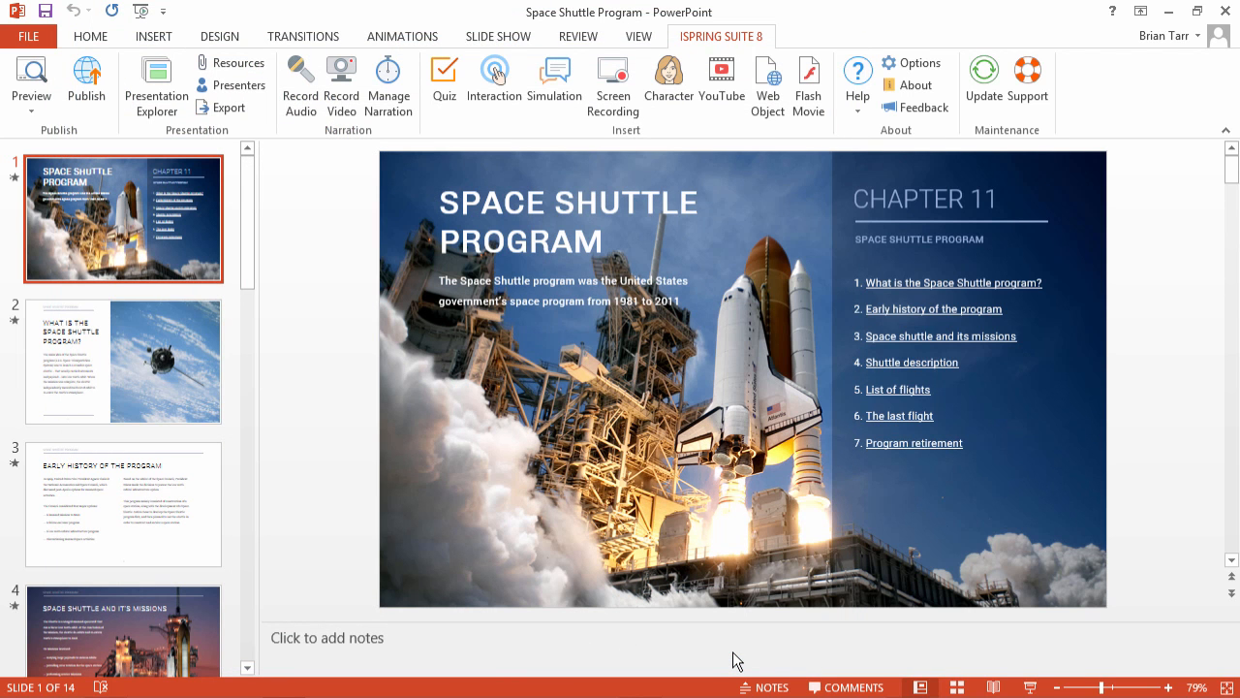